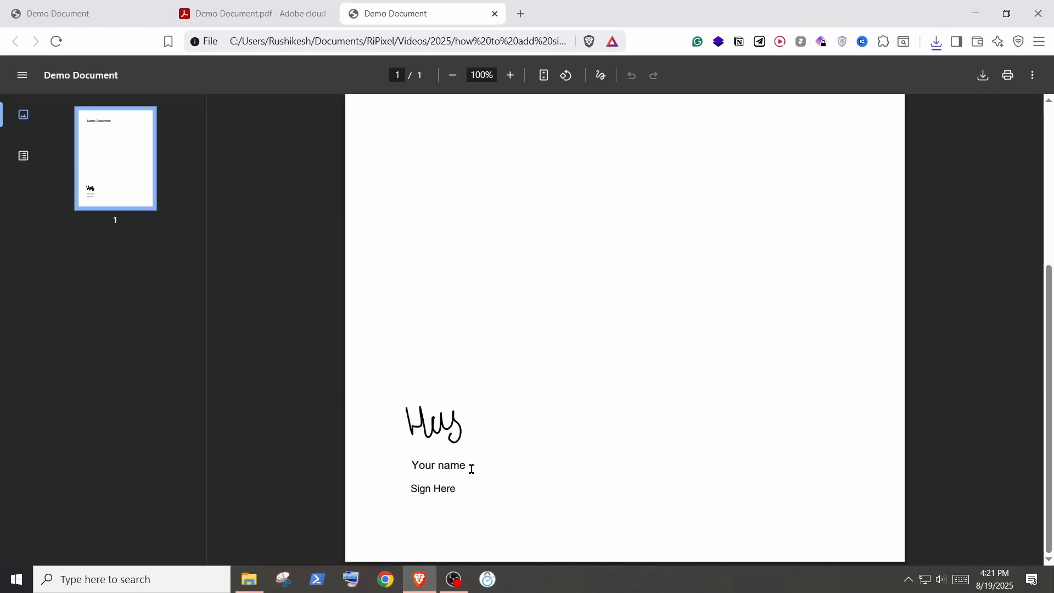
# Search Google for 'adobe fill and sign' to find Adobe's free Fill & Sign tool
pyautogui.click(453, 75)
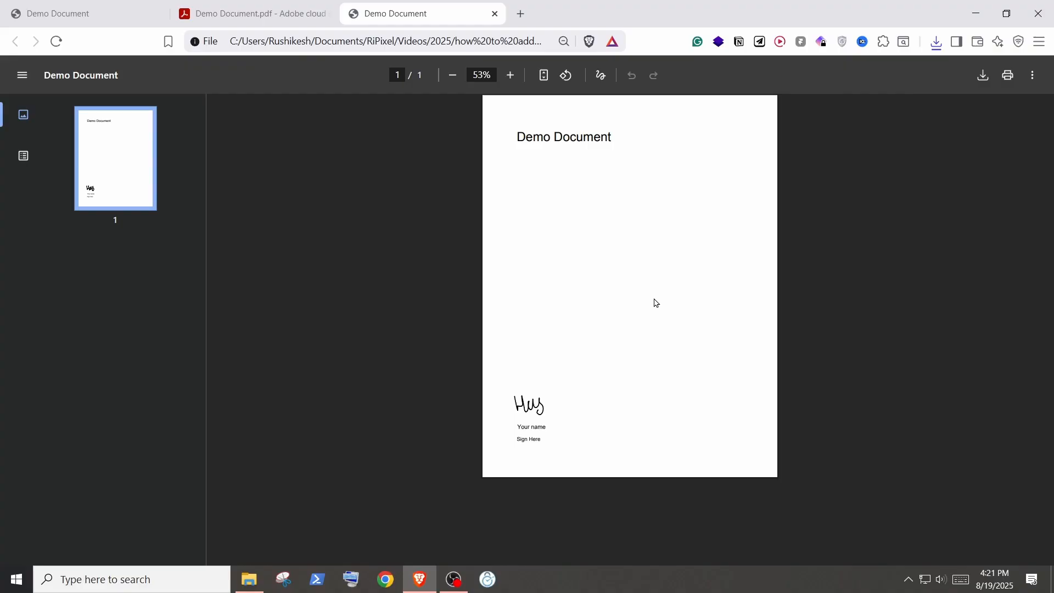
pyautogui.click(509, 75)
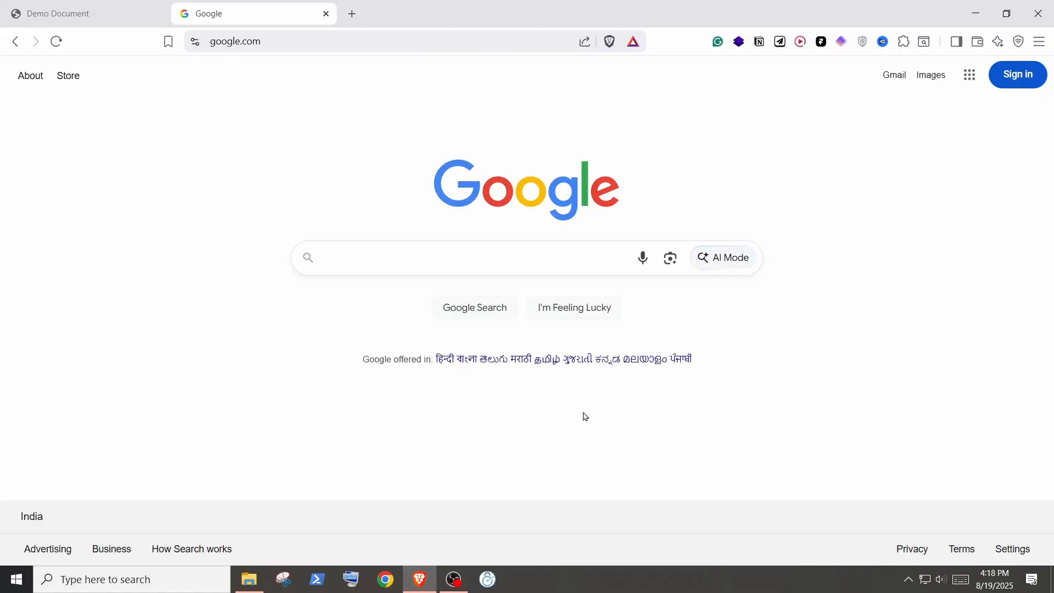
pyautogui.click(471, 257)
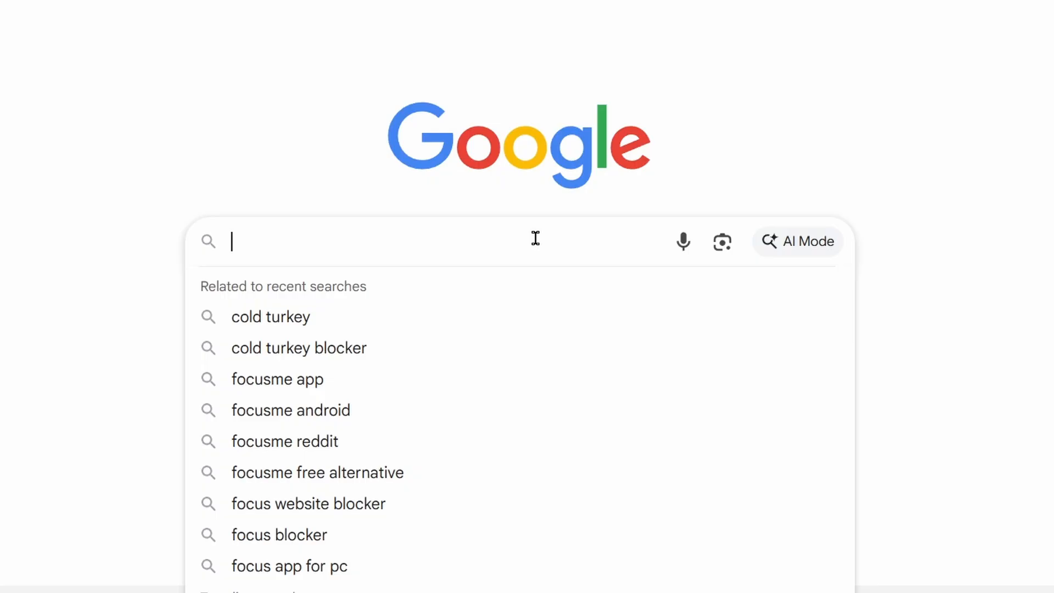
pyautogui.write('adobe f')
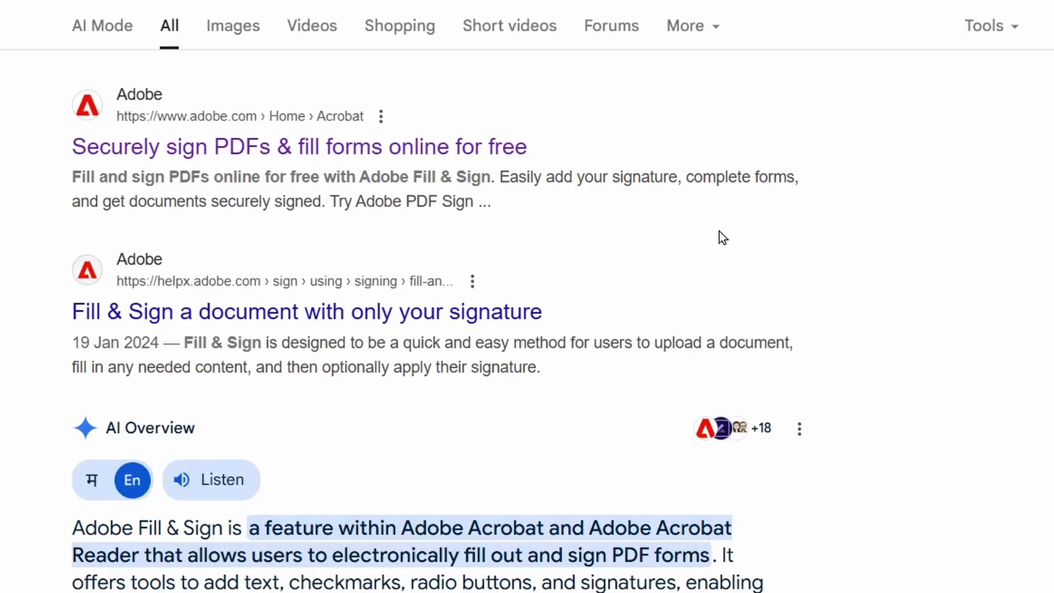
pyautogui.moveTo(364, 160)
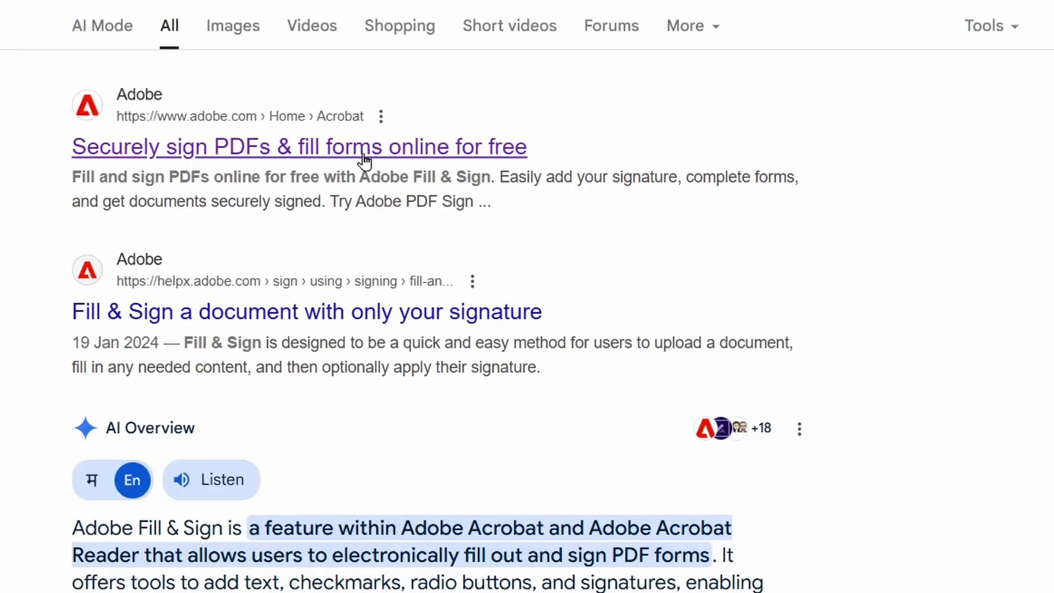
# Go to Adobe's Securely sign PDFs page and upload Demo Document.pdf from the computer
pyautogui.click(299, 147)
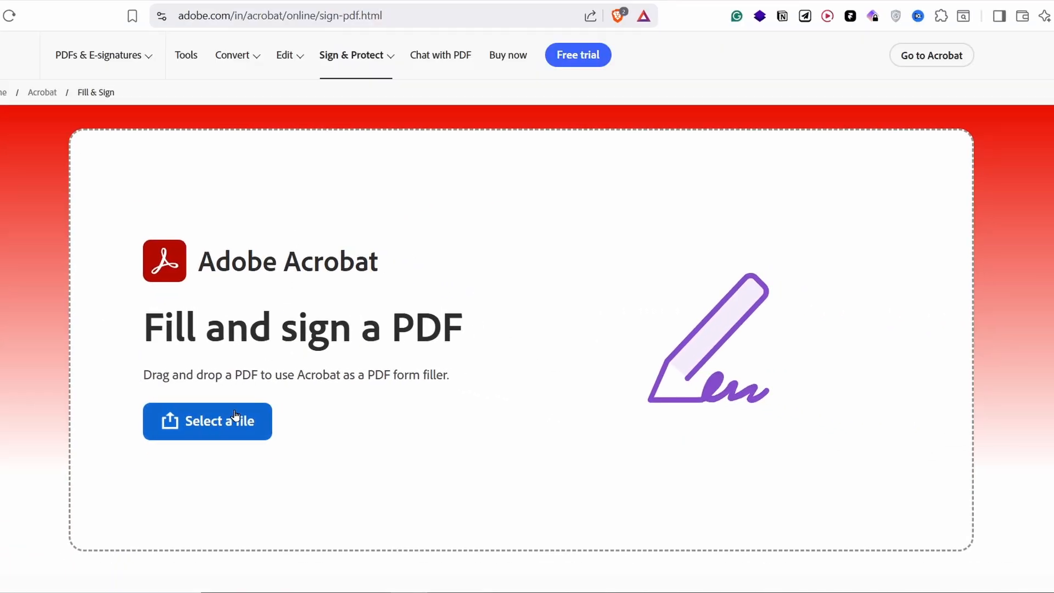
pyautogui.click(208, 420)
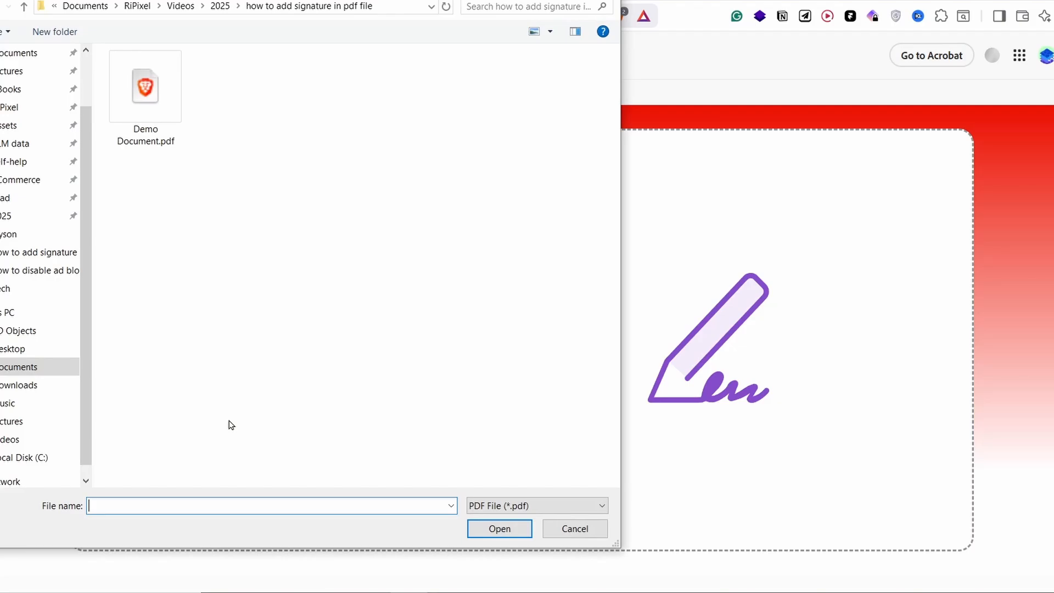
pyautogui.click(145, 85)
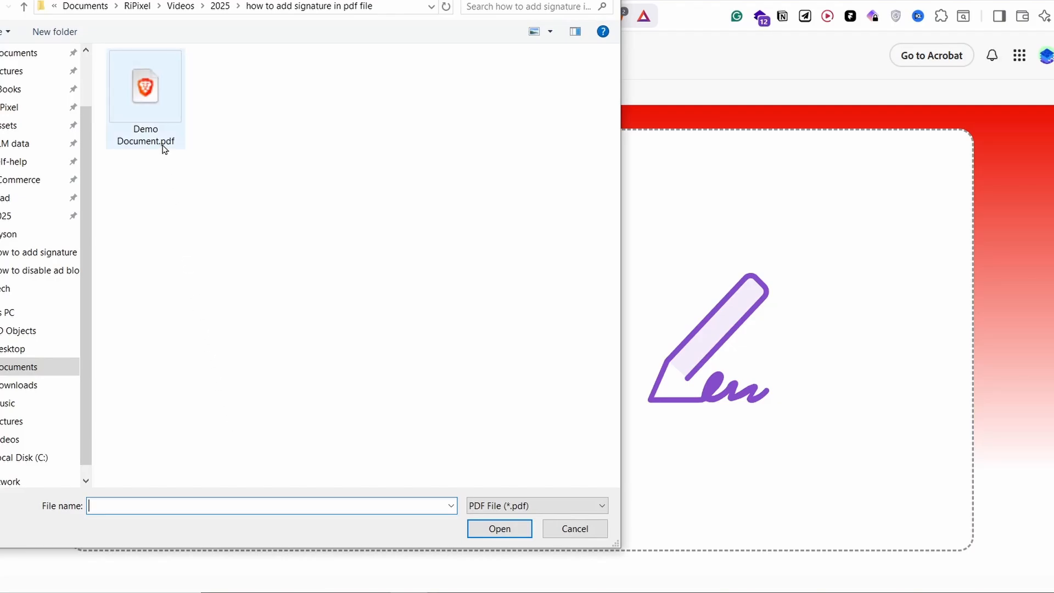
pyautogui.click(145, 85)
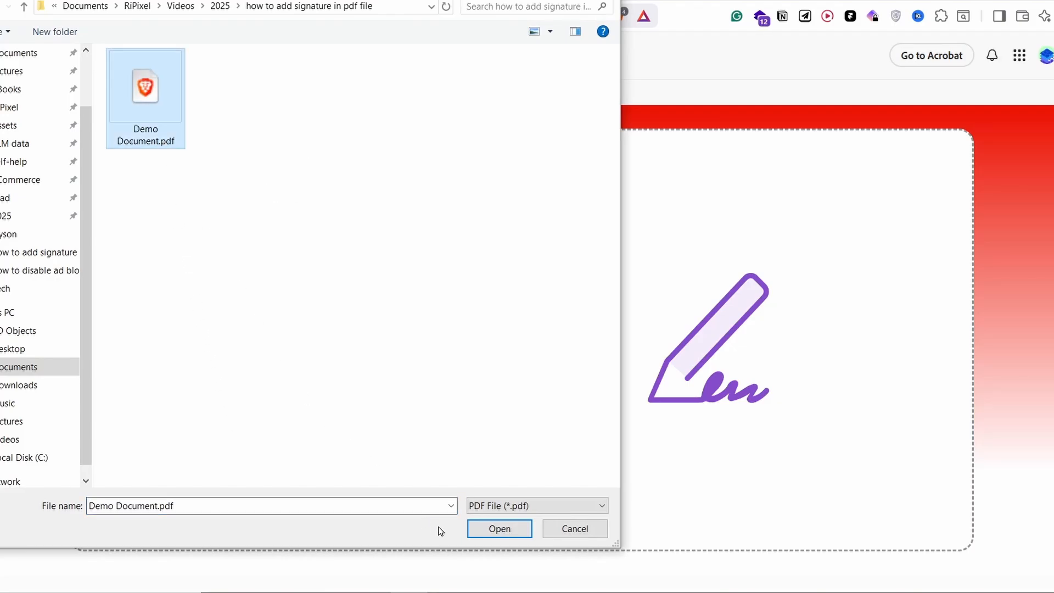
pyautogui.click(499, 528)
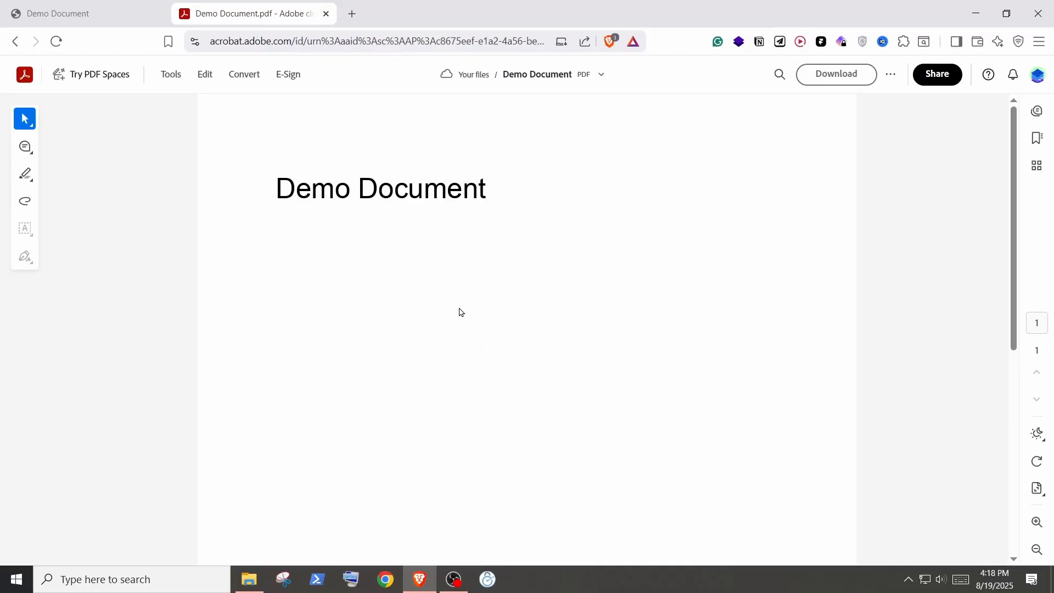
# Start a new signature and replace the prefilled typed name with 'Demo'
pyautogui.click(286, 74)
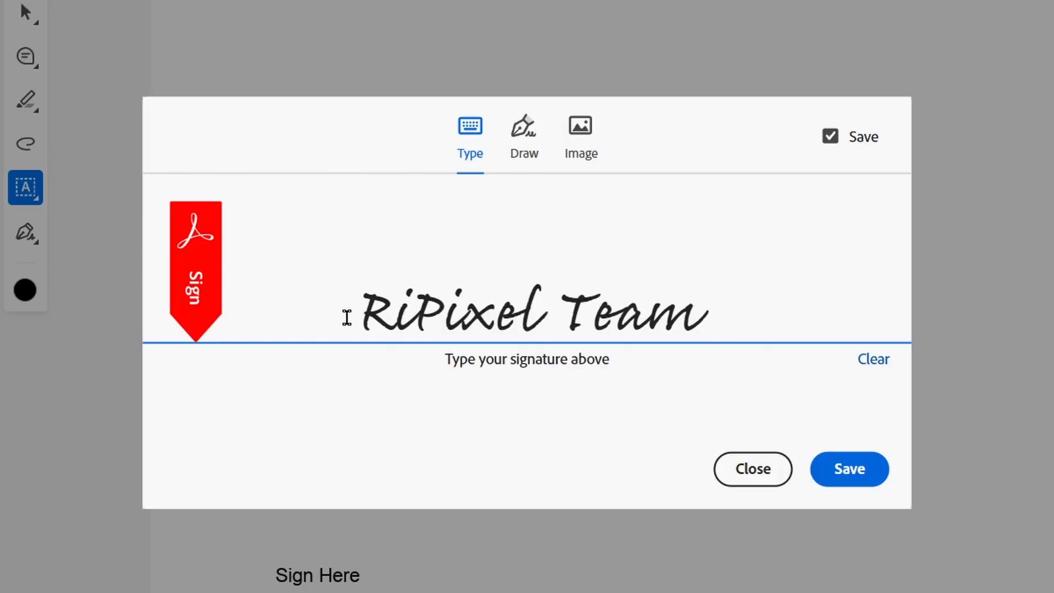
pyautogui.doubleClick(373, 313)
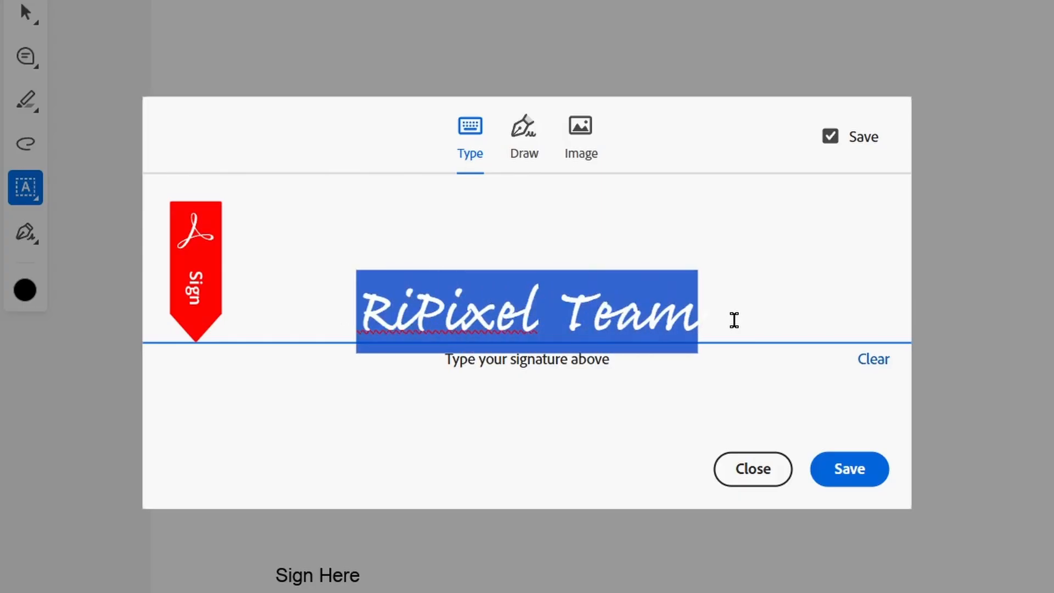
pyautogui.write('Demo')
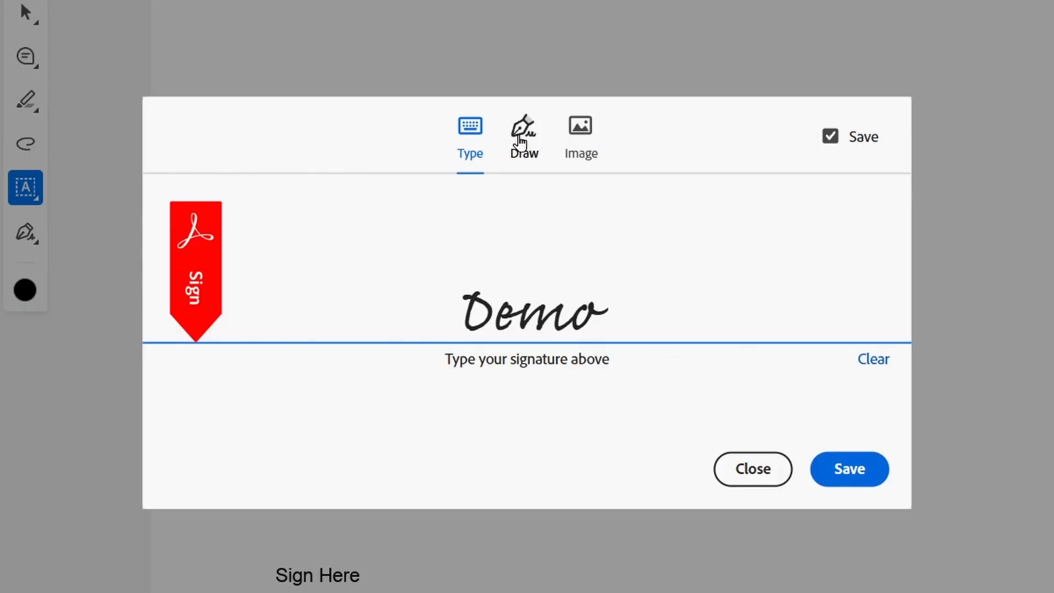
# Draw a handwritten signature in the pad, then choose a signature image from the computer
pyautogui.click(524, 131)
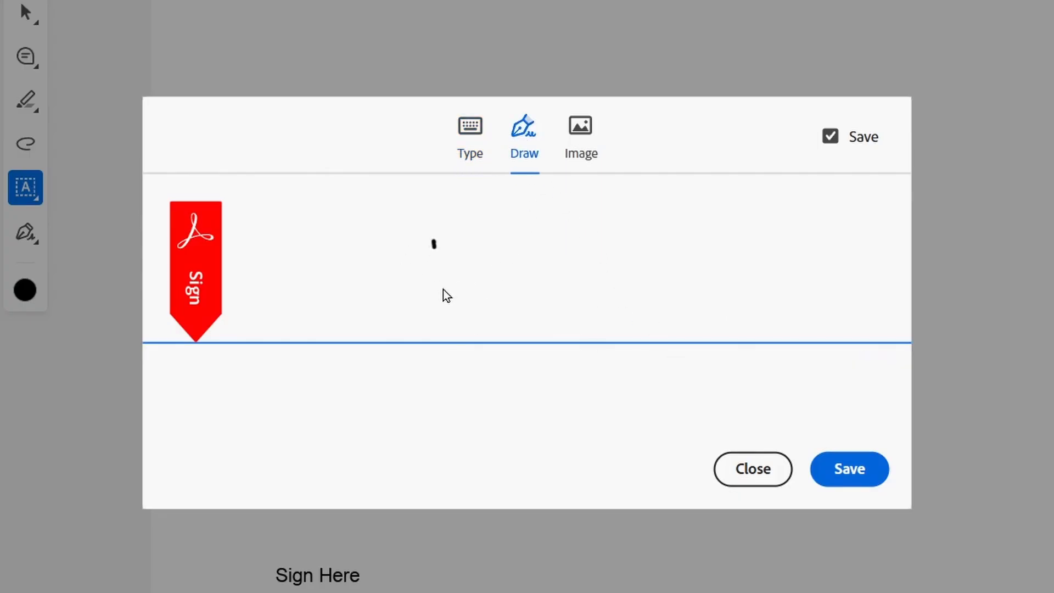
pyautogui.moveTo(434, 242); pyautogui.dragTo(532, 303)
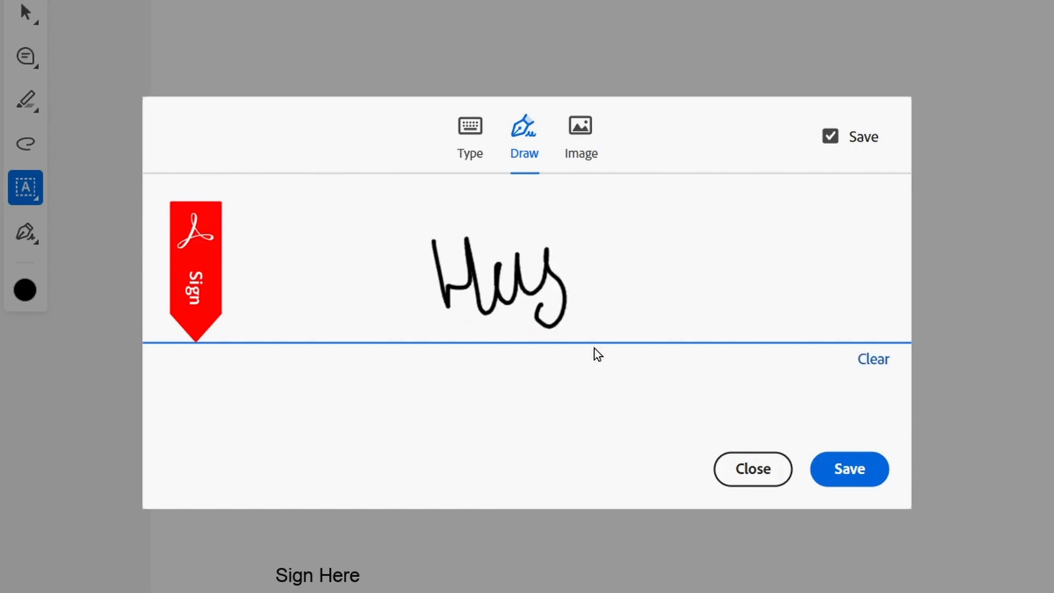
pyautogui.click(580, 134)
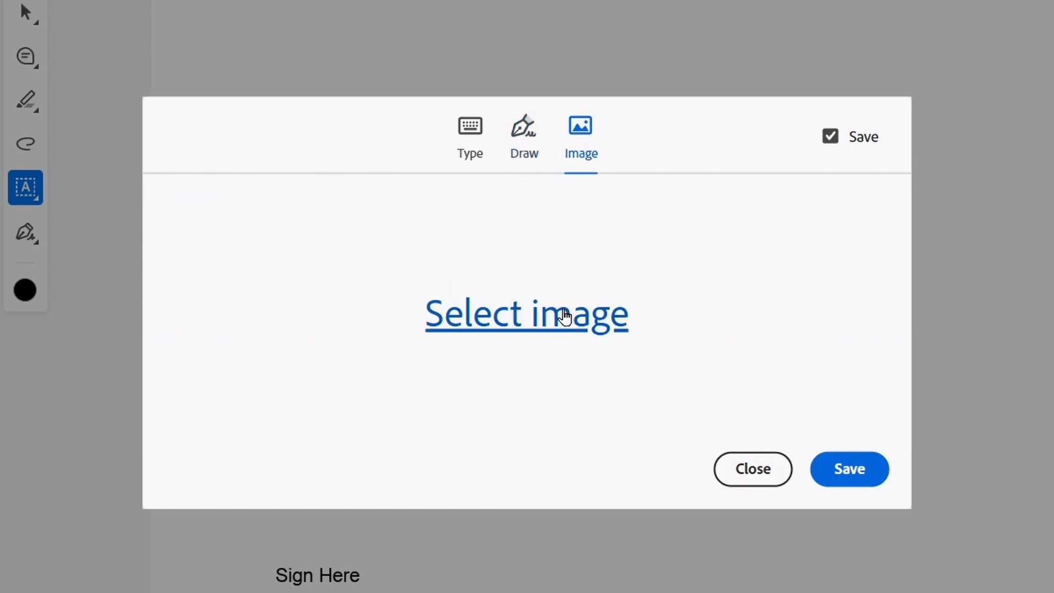
pyautogui.moveTo(561, 325)
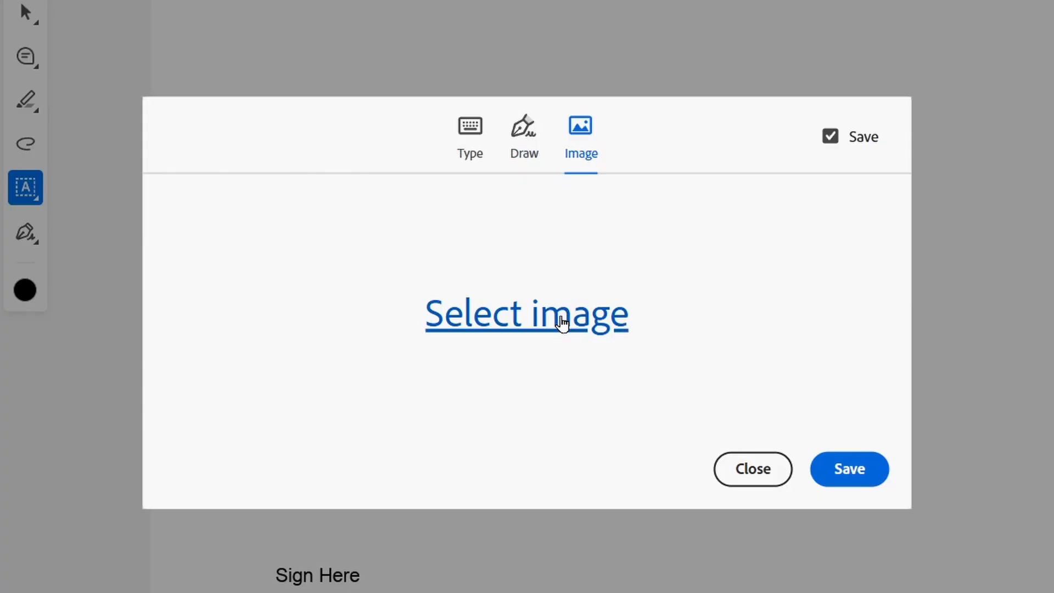
pyautogui.click(526, 314)
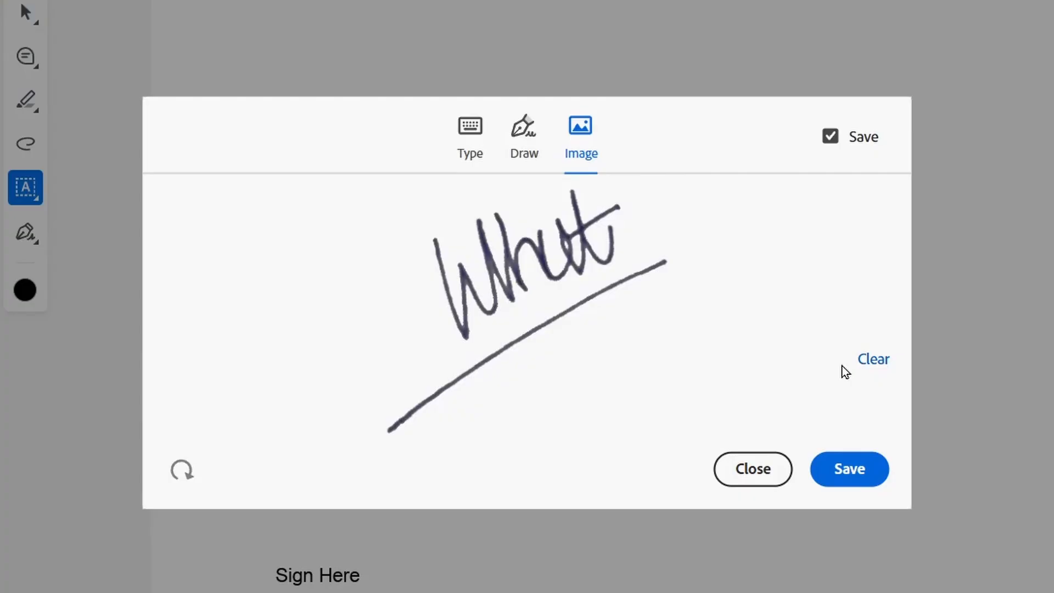
pyautogui.moveTo(524, 134)
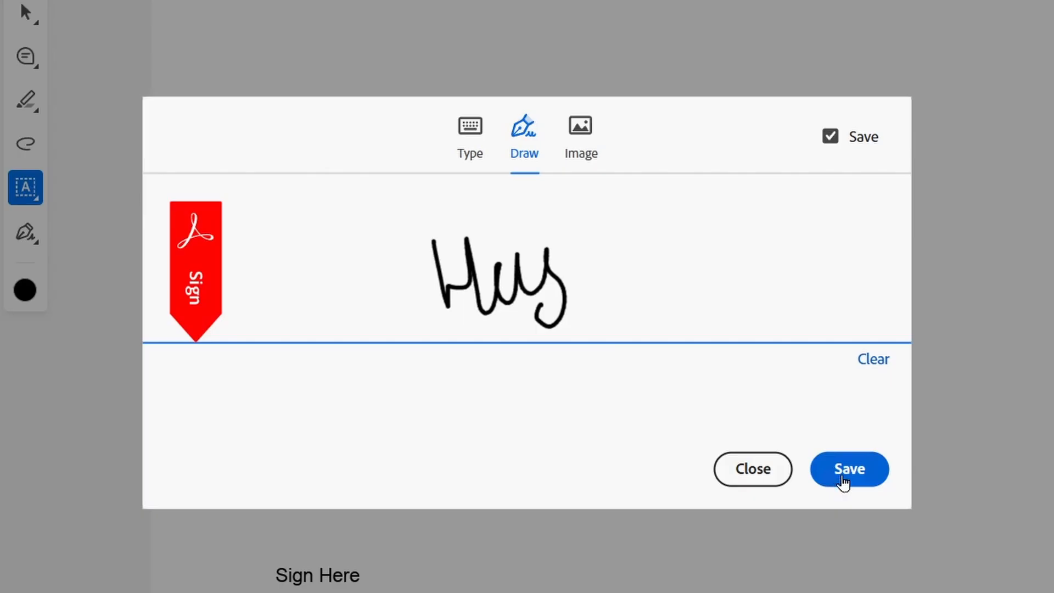
# Save the signature, enlarge it above Sign Here, and add the text 'Your name' beneath it
pyautogui.click(849, 469)
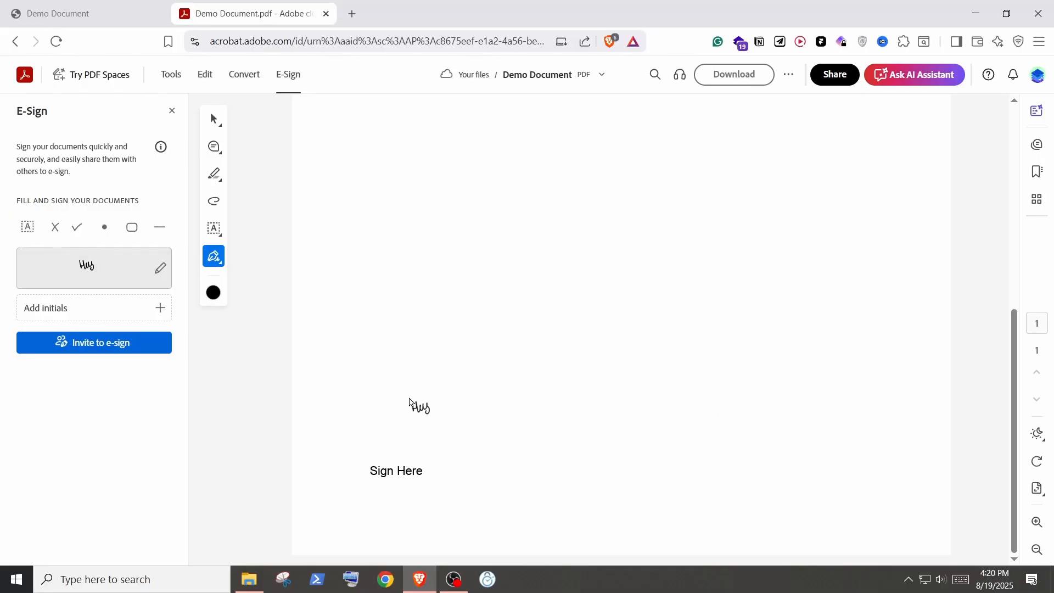
pyautogui.click(418, 405)
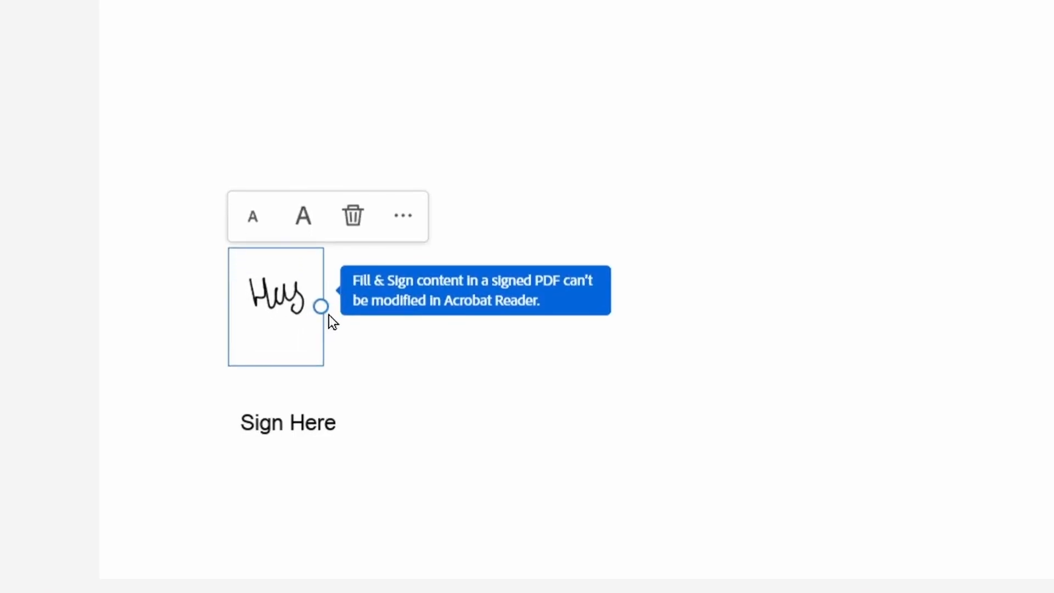
pyautogui.moveTo(323, 307); pyautogui.dragTo(398, 292)
pyautogui.write('Your name')
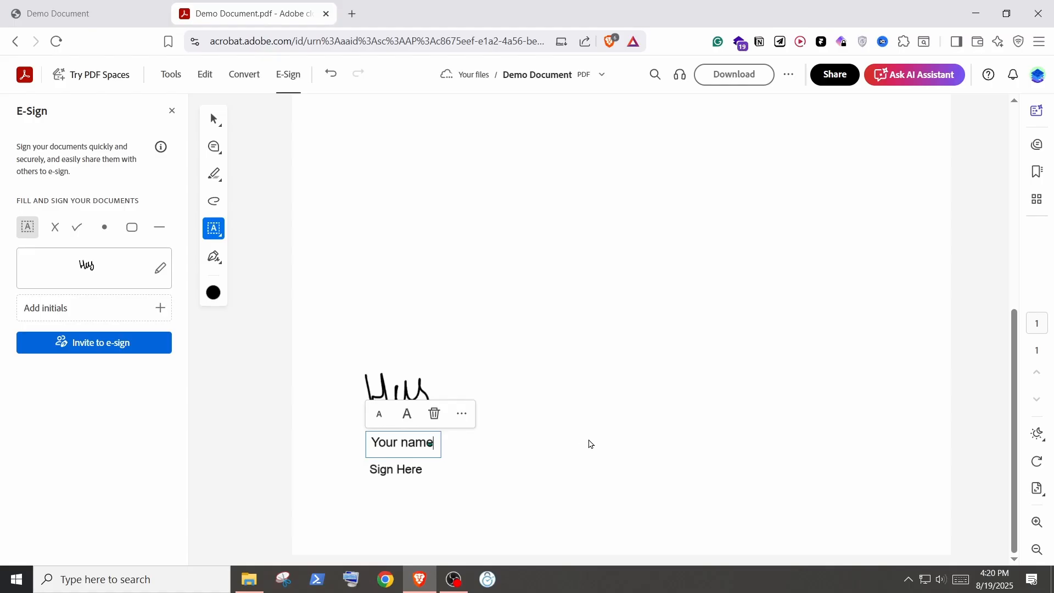
pyautogui.click(733, 74)
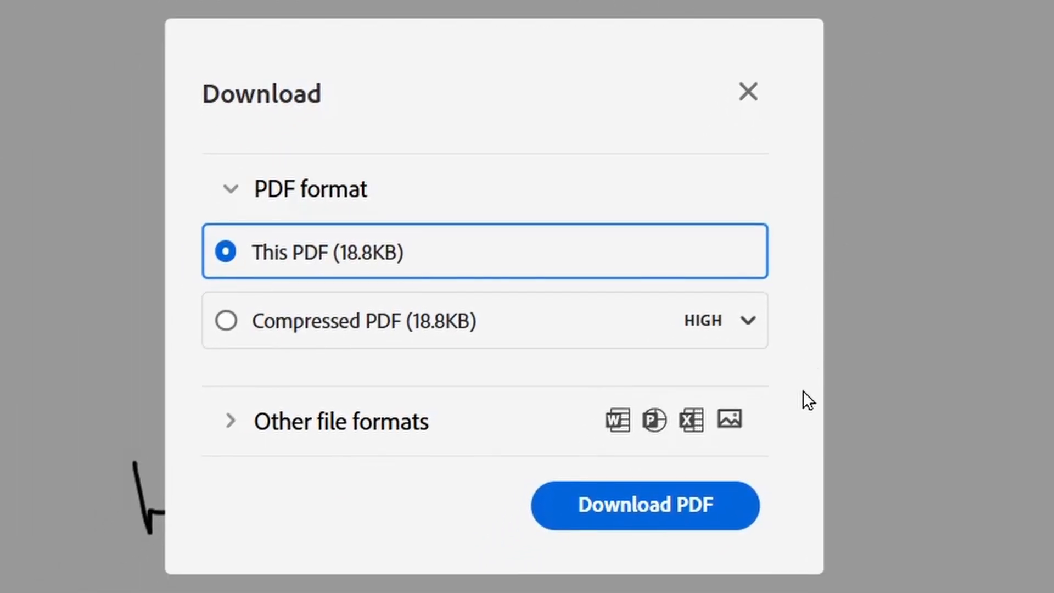
pyautogui.moveTo(802, 431)
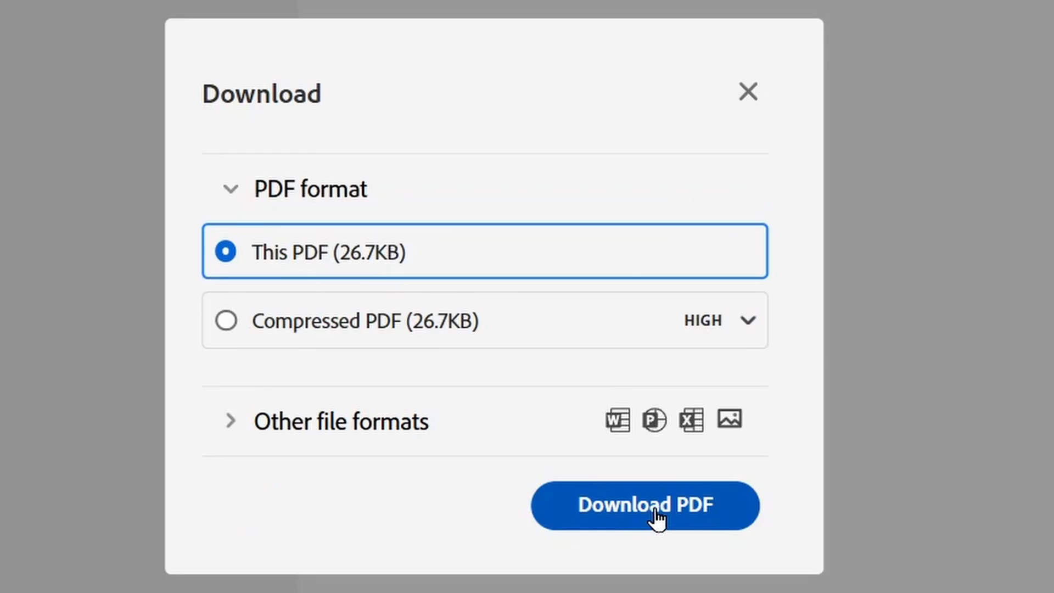
# Download the signed document as This PDF and save it locally as 'Signed pdf'
pyautogui.click(644, 505)
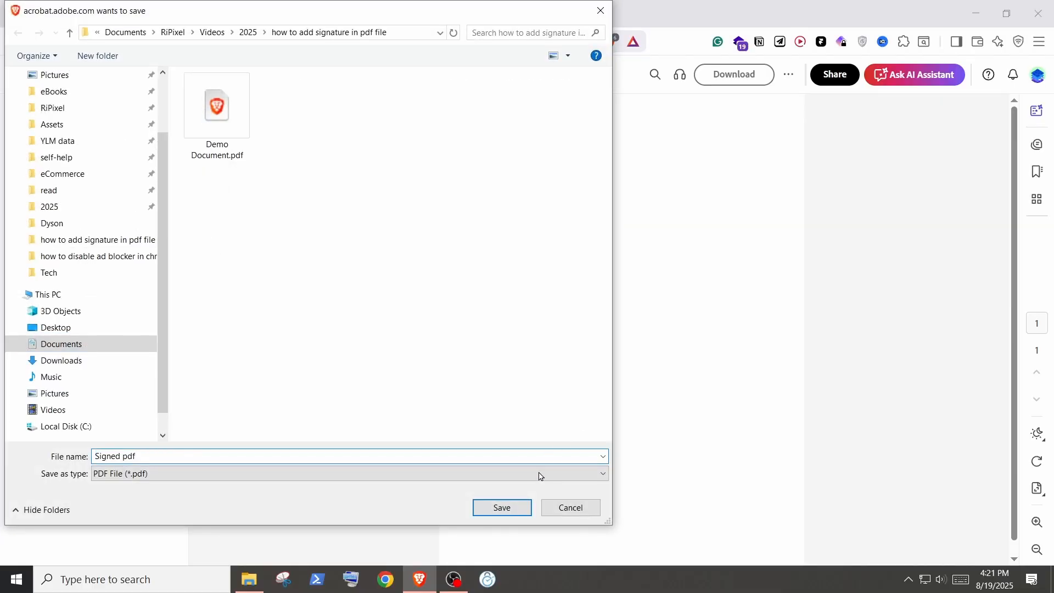
pyautogui.click(501, 507)
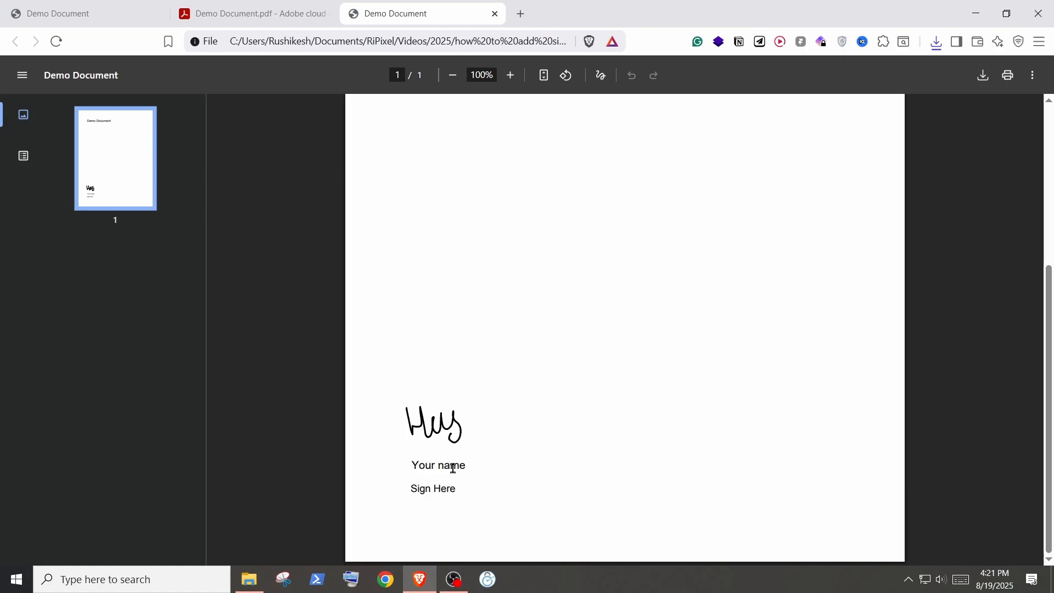
# Zoom the downloaded PDF to check the signature and 'Your name' above Sign Here
pyautogui.click(452, 74)
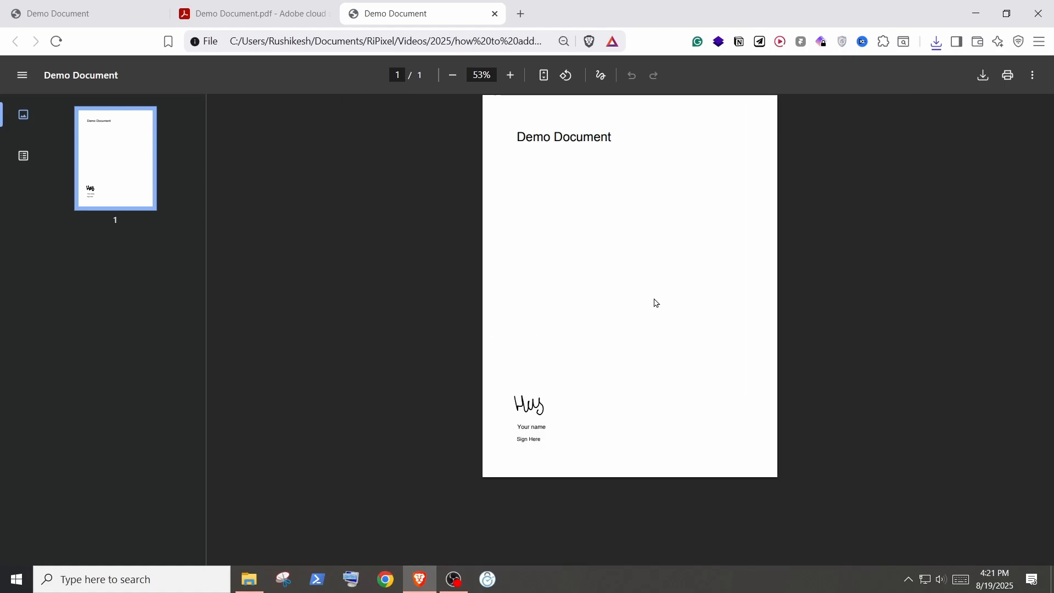
pyautogui.click(509, 75)
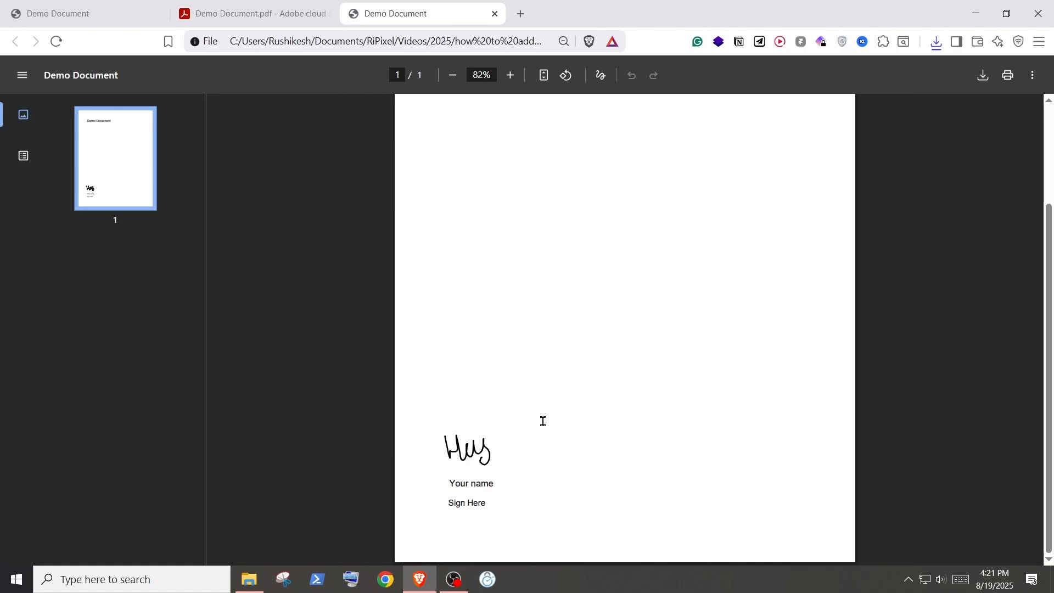
pyautogui.moveTo(290, 88)
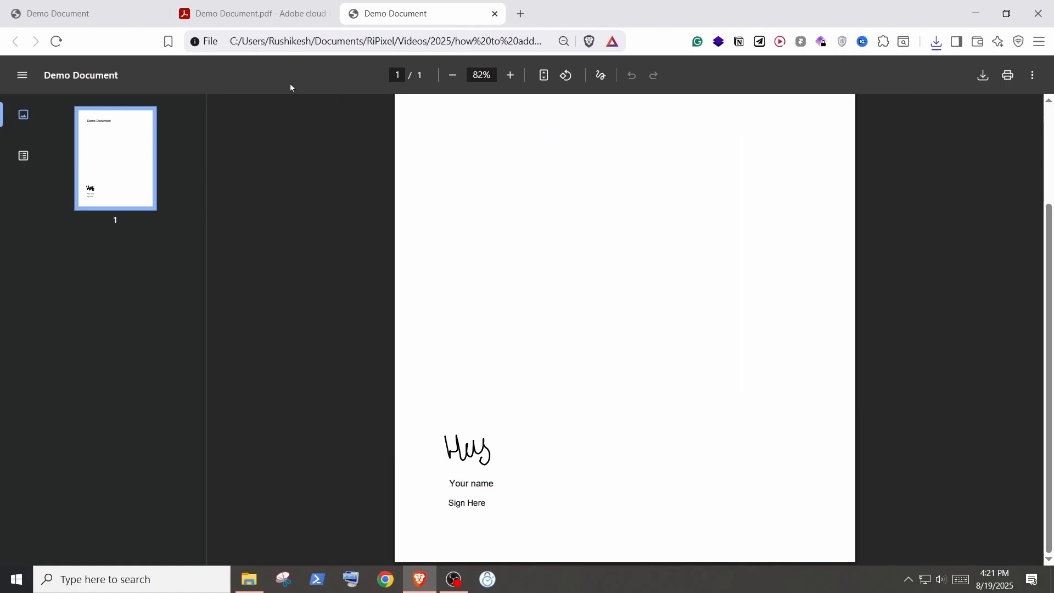